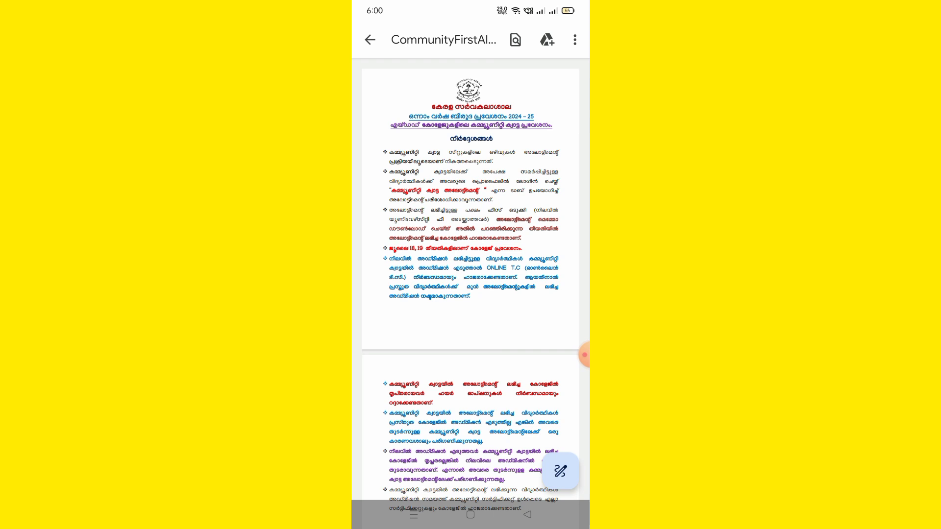
scroll(up, 3)
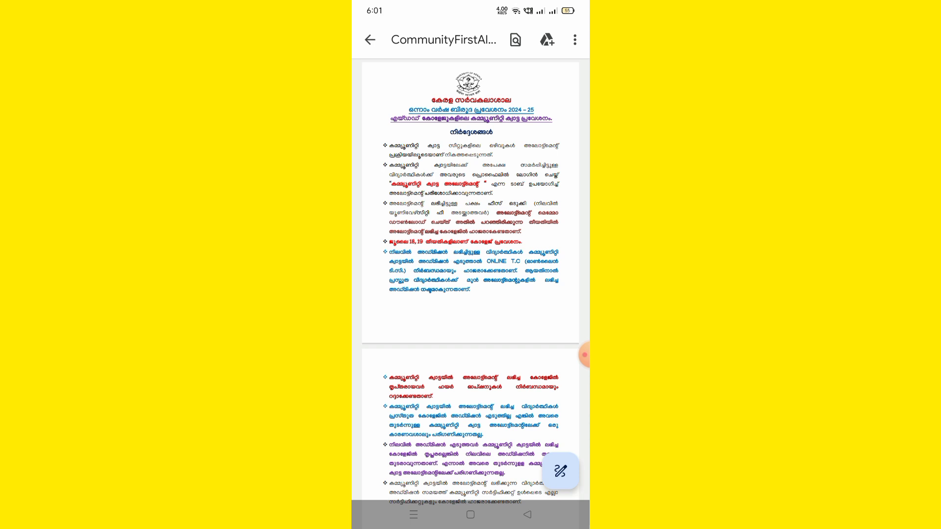
scroll(up, 3)
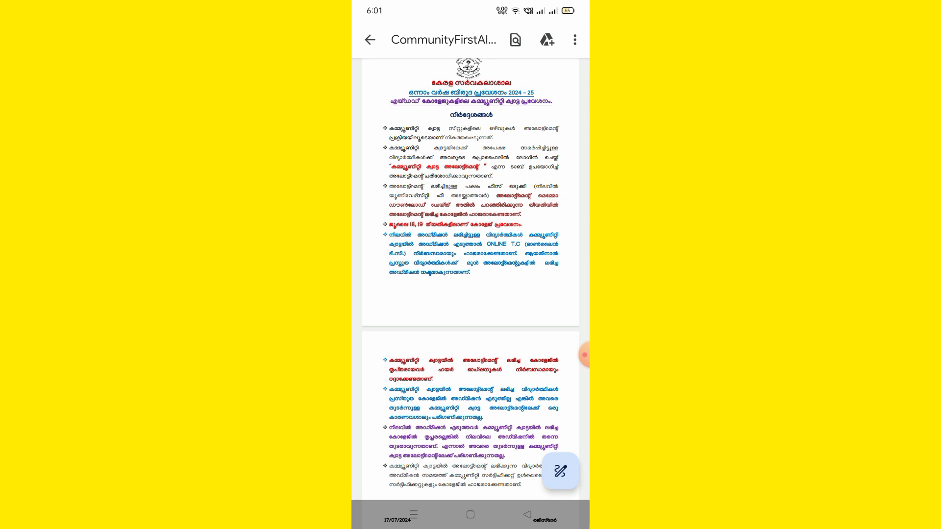
scroll(up, 3)
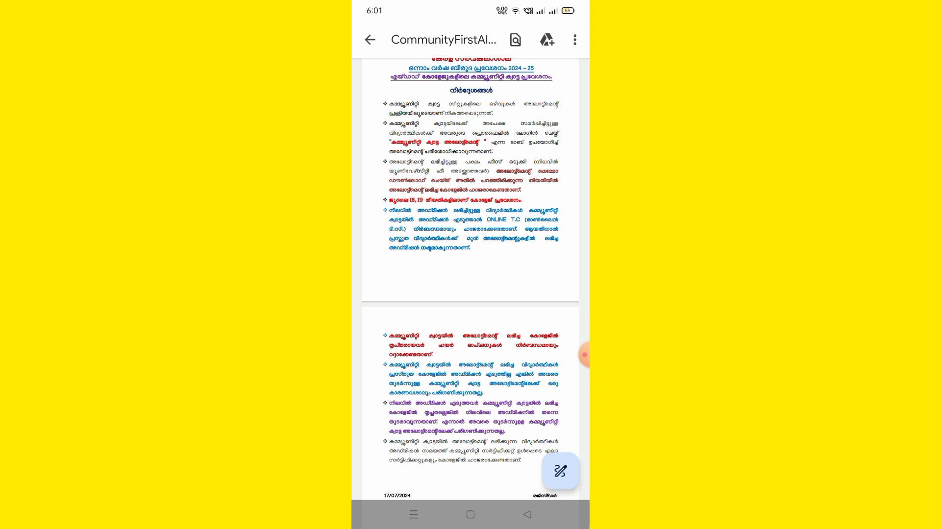
scroll(up, 3)
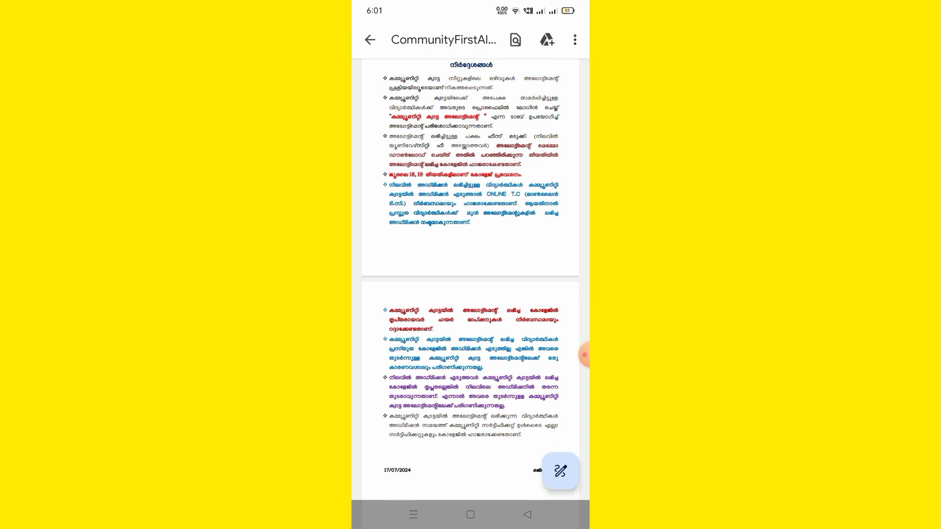
scroll(up, 3)
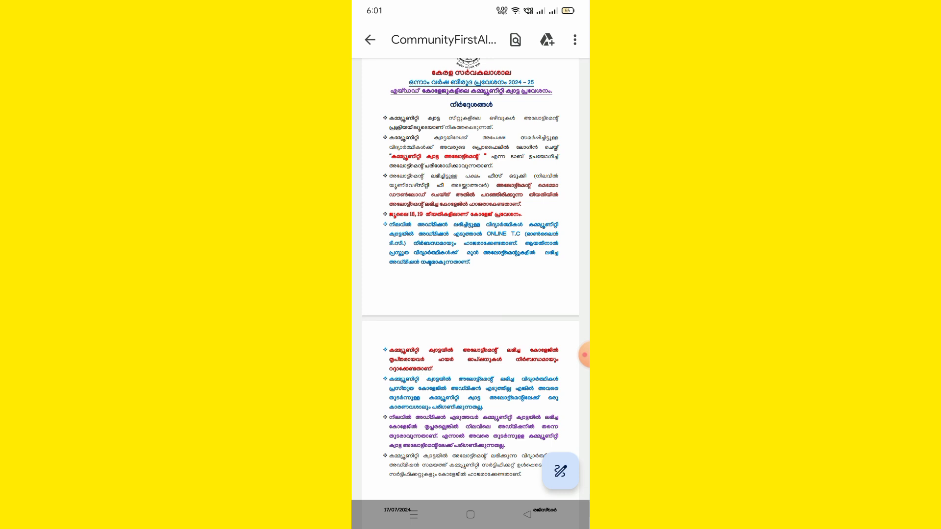
scroll(up, 3)
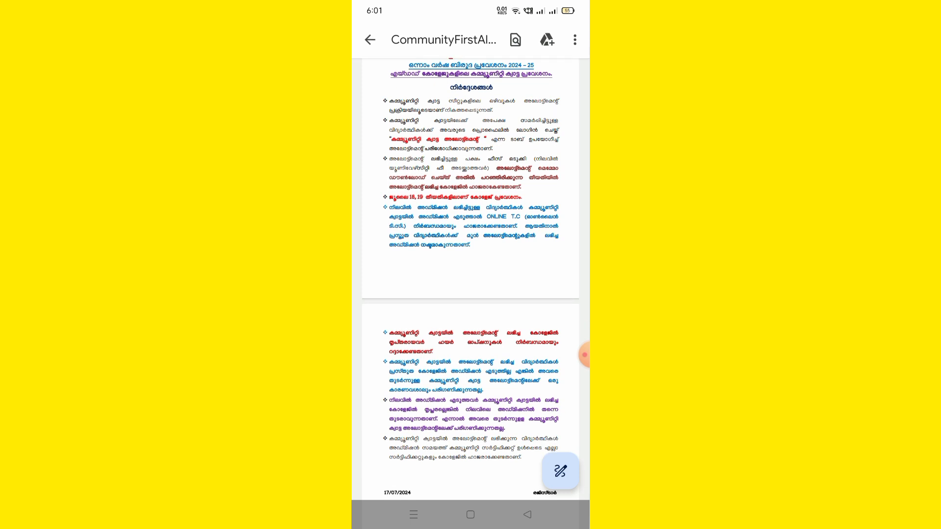
scroll(up, 3)
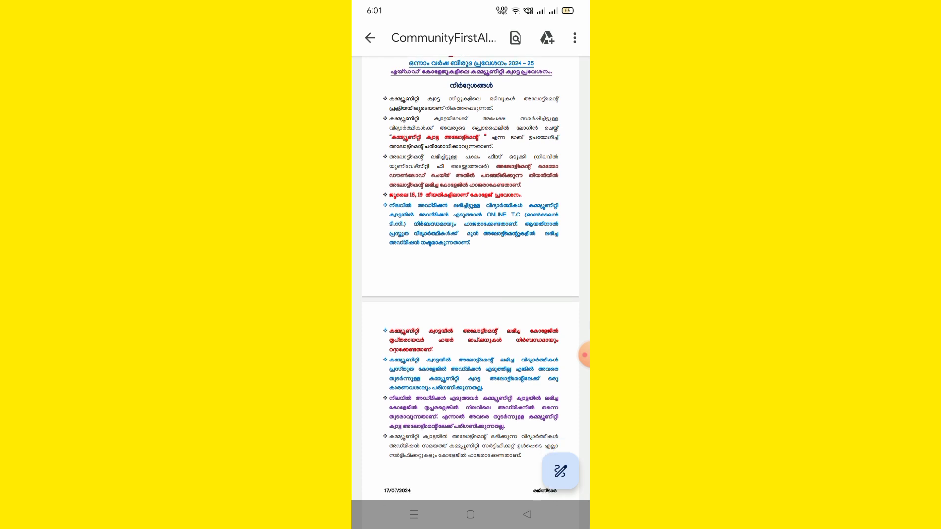
scroll(up, 3)
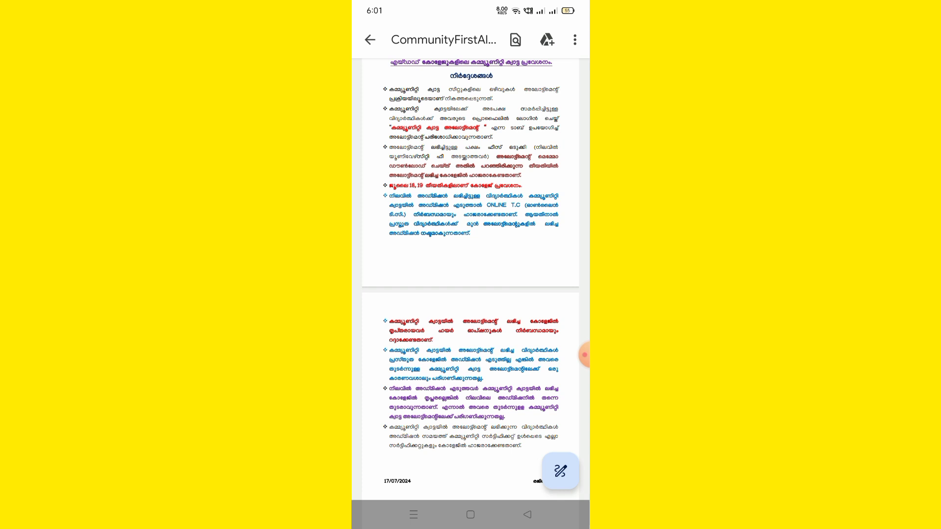
scroll(up, 3)
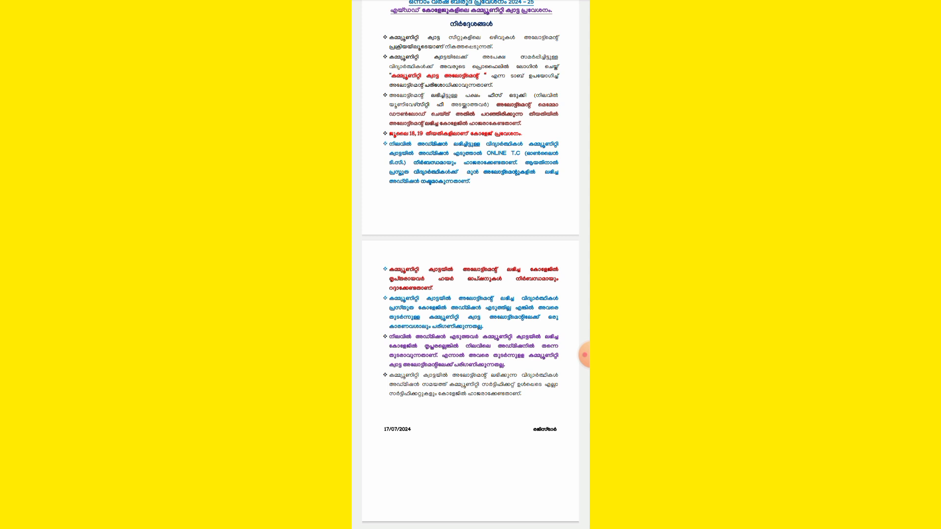